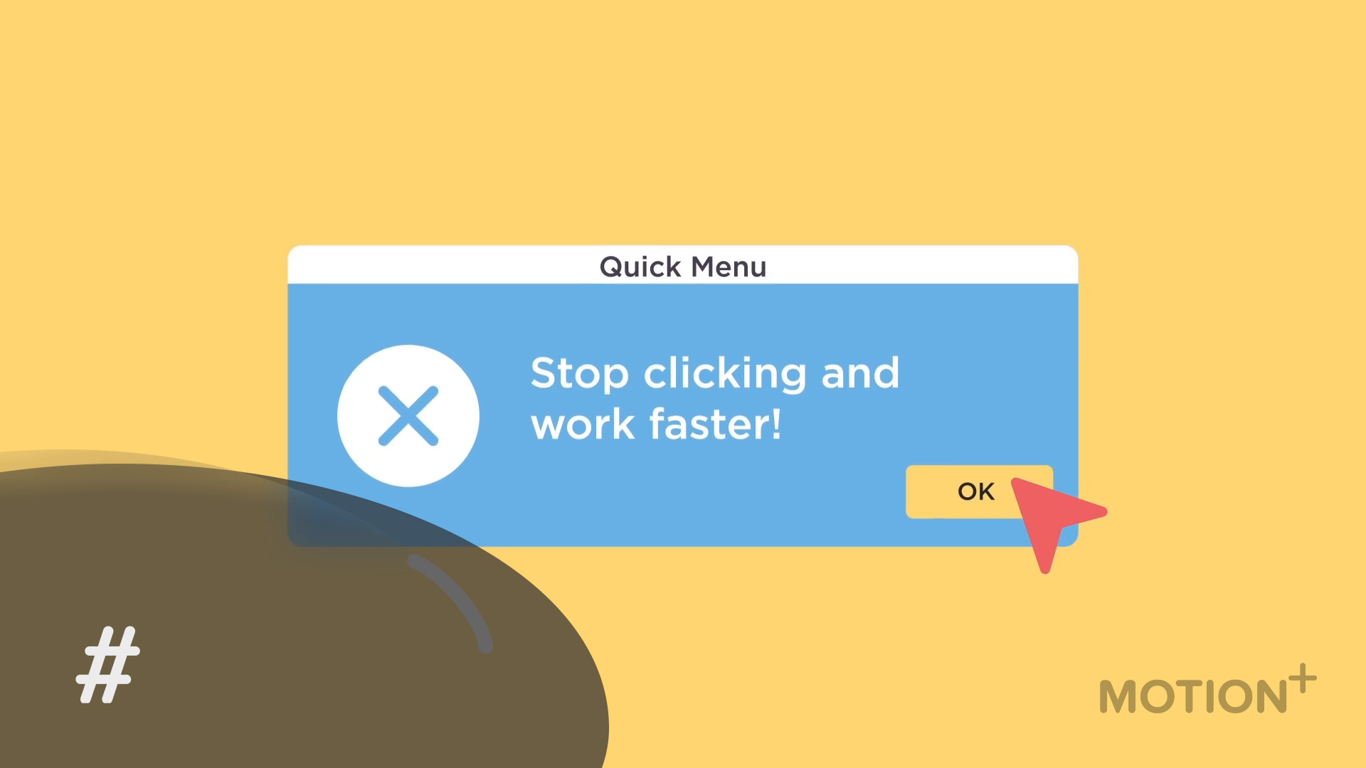
Create a new composition through Quick Menu, then search 'Ra' to list effects like Ramp.
{"action": "left_click", "coordinate": [977, 493]}
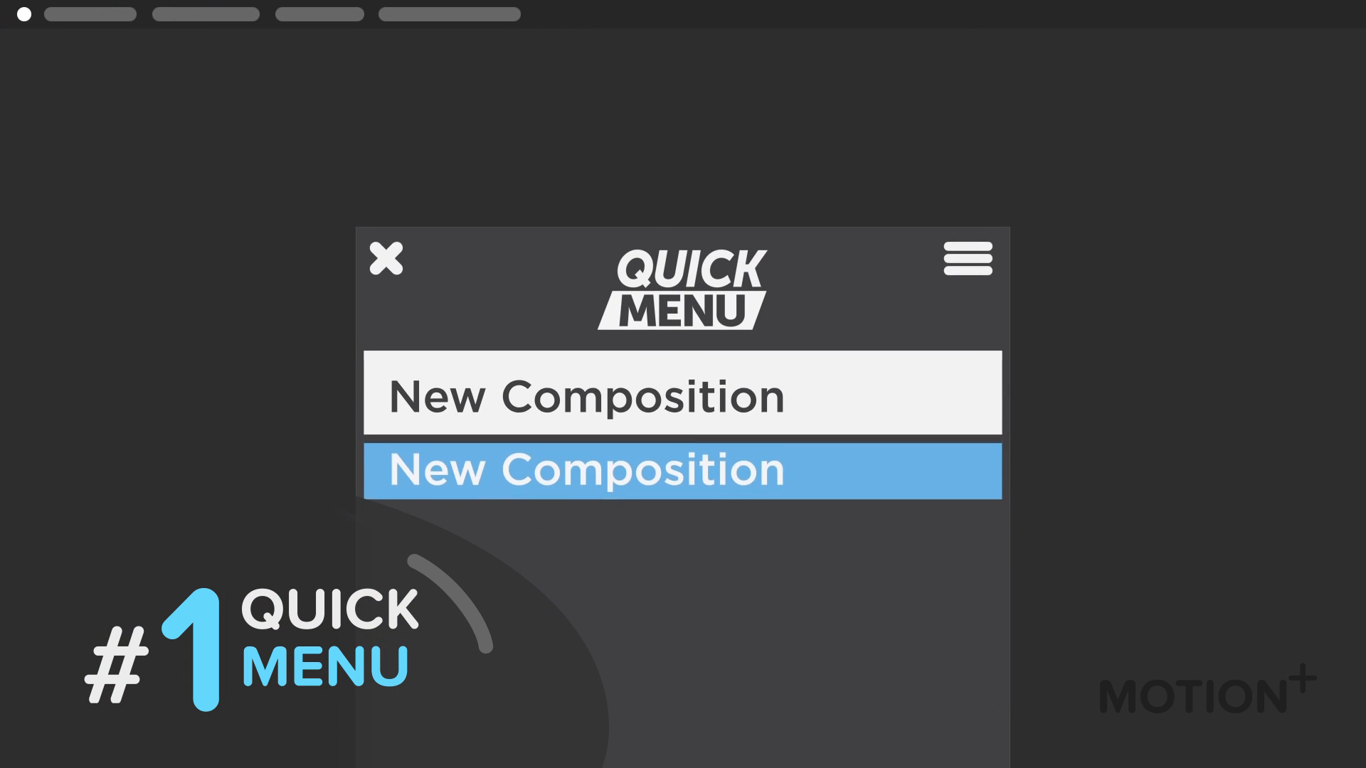
{"action": "left_click", "coordinate": [682, 470]}
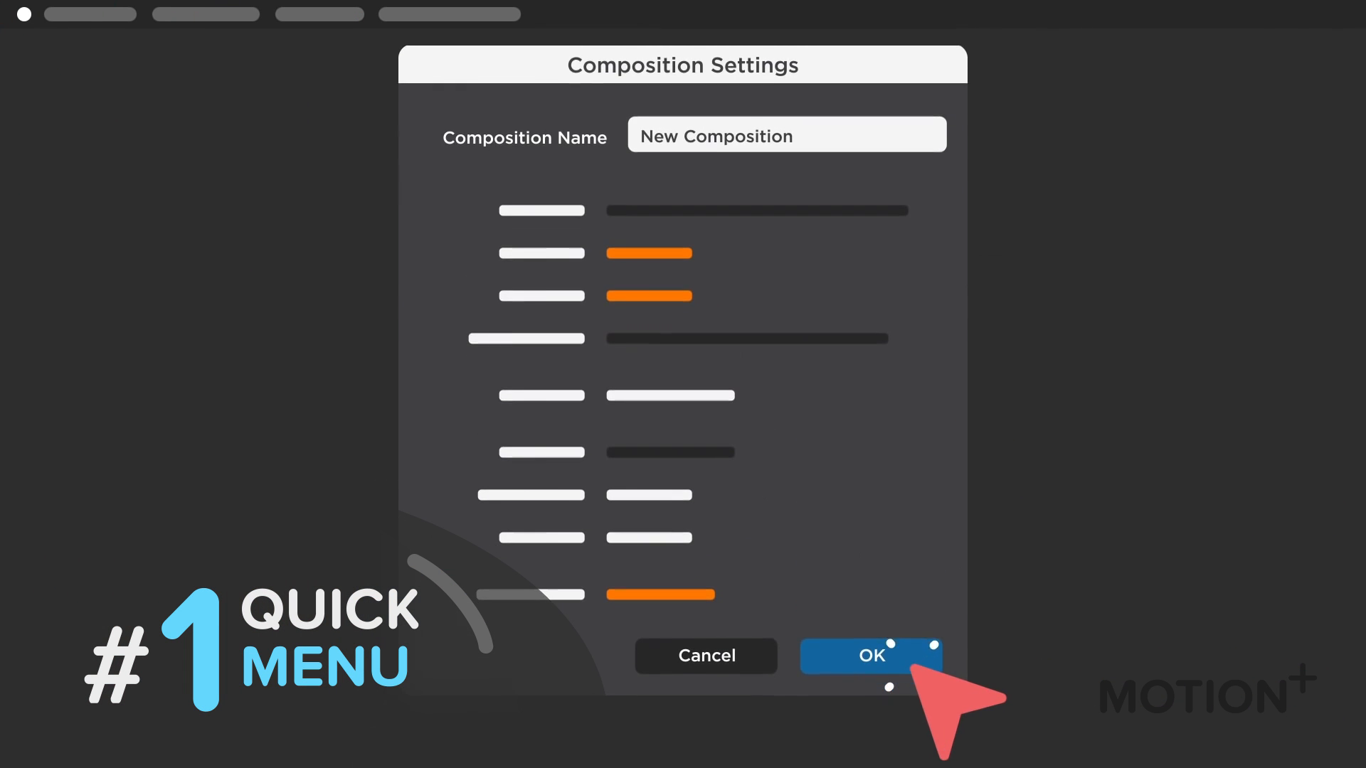
{"action": "left_click", "coordinate": [869, 655]}
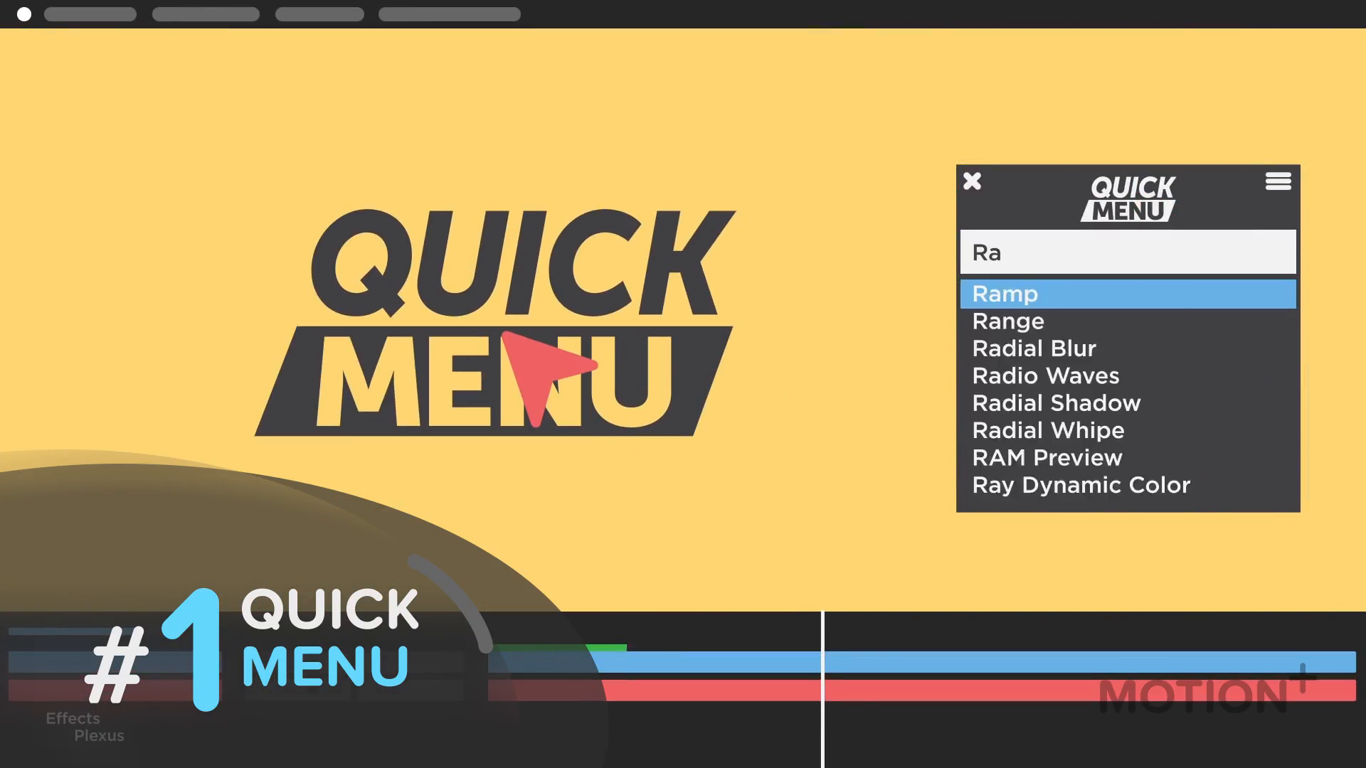
{"action": "left_click", "coordinate": [1080, 485]}
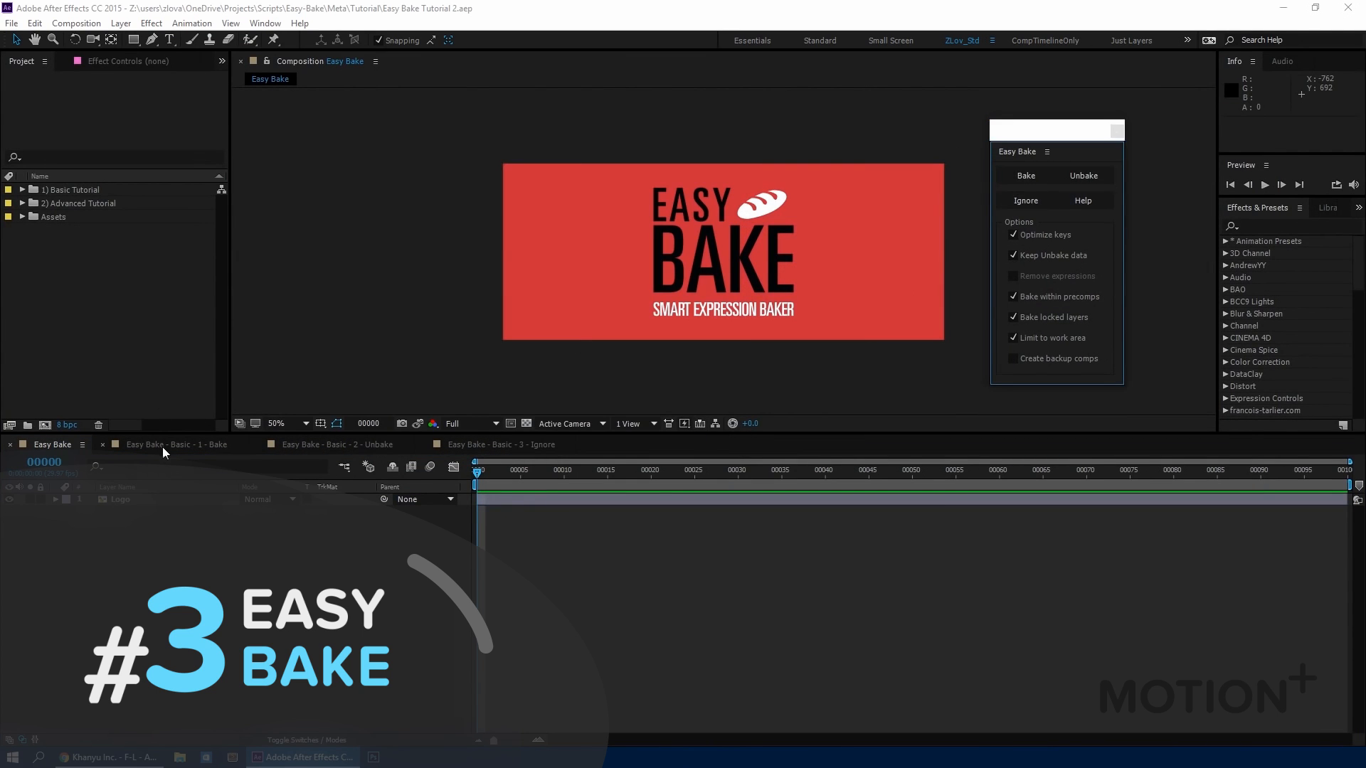
Switch to the Easy Bake - Basic - 1 - Bake comp and run Bake in the Easy Bake panel.
{"action": "left_click", "coordinate": [174, 444]}
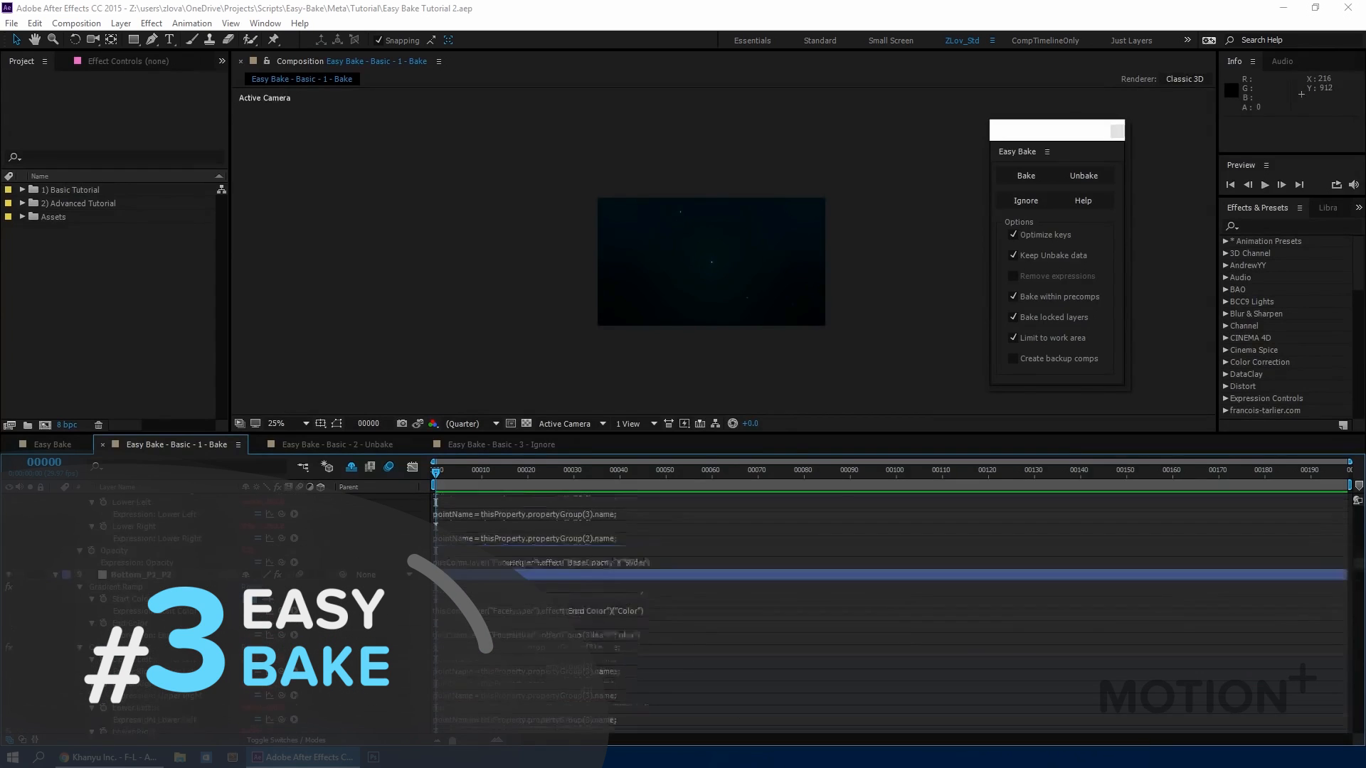
{"action": "left_click", "coordinate": [1025, 175]}
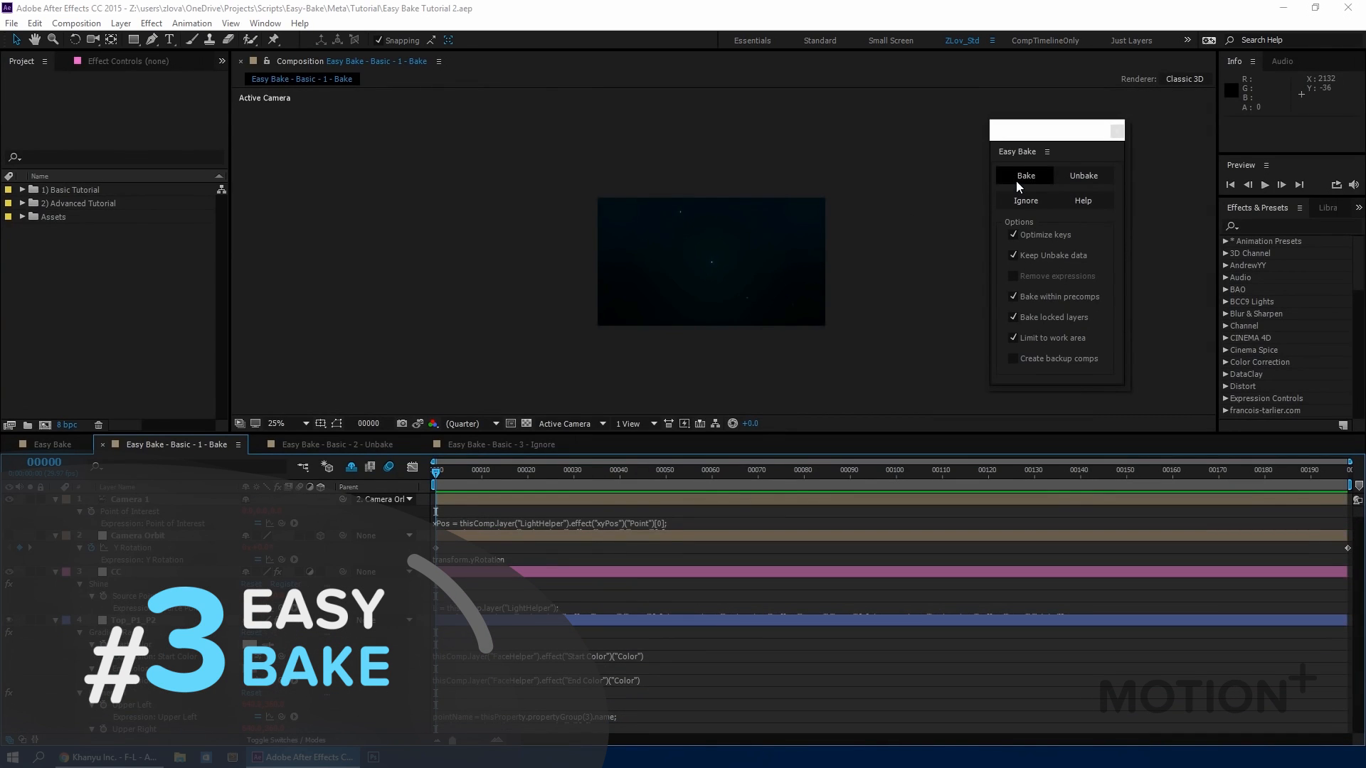
{"action": "left_click", "coordinate": [1024, 175]}
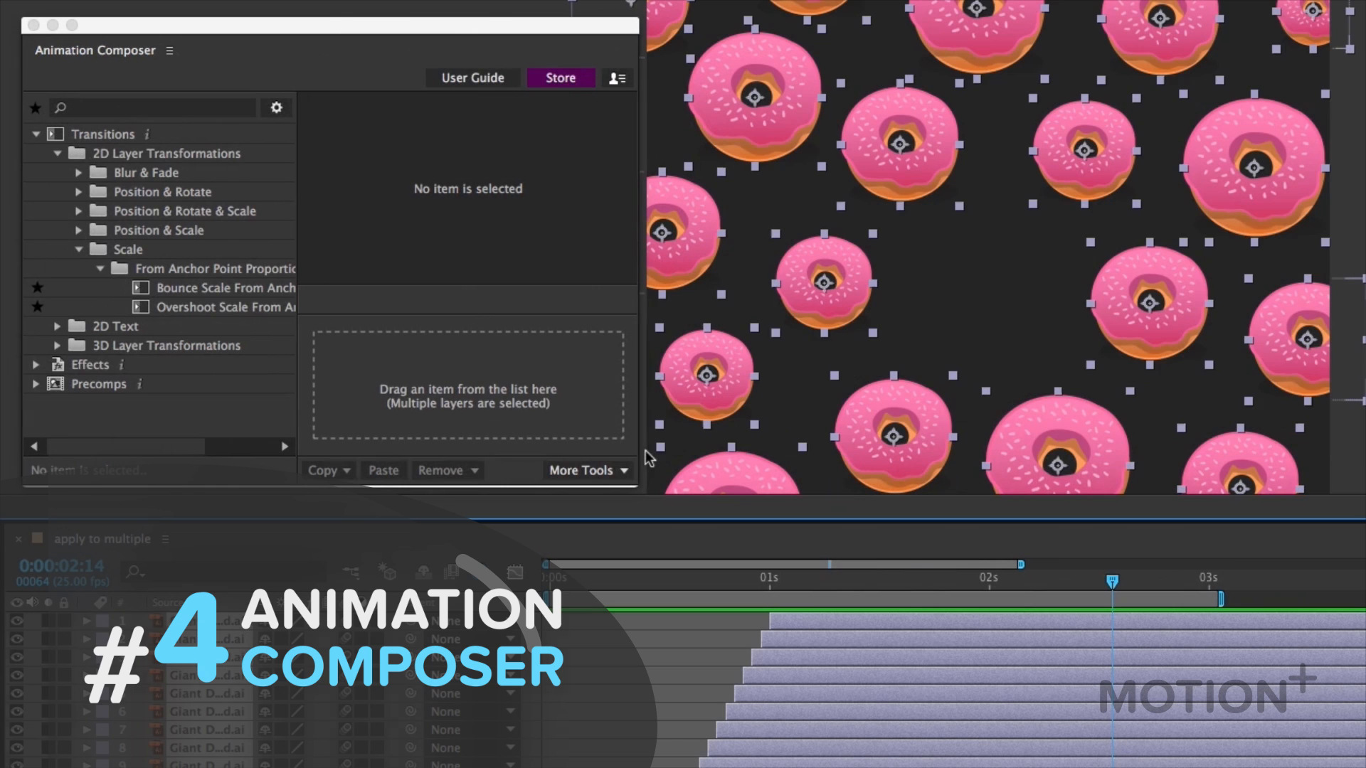
{"action": "left_click", "coordinate": [225, 306]}
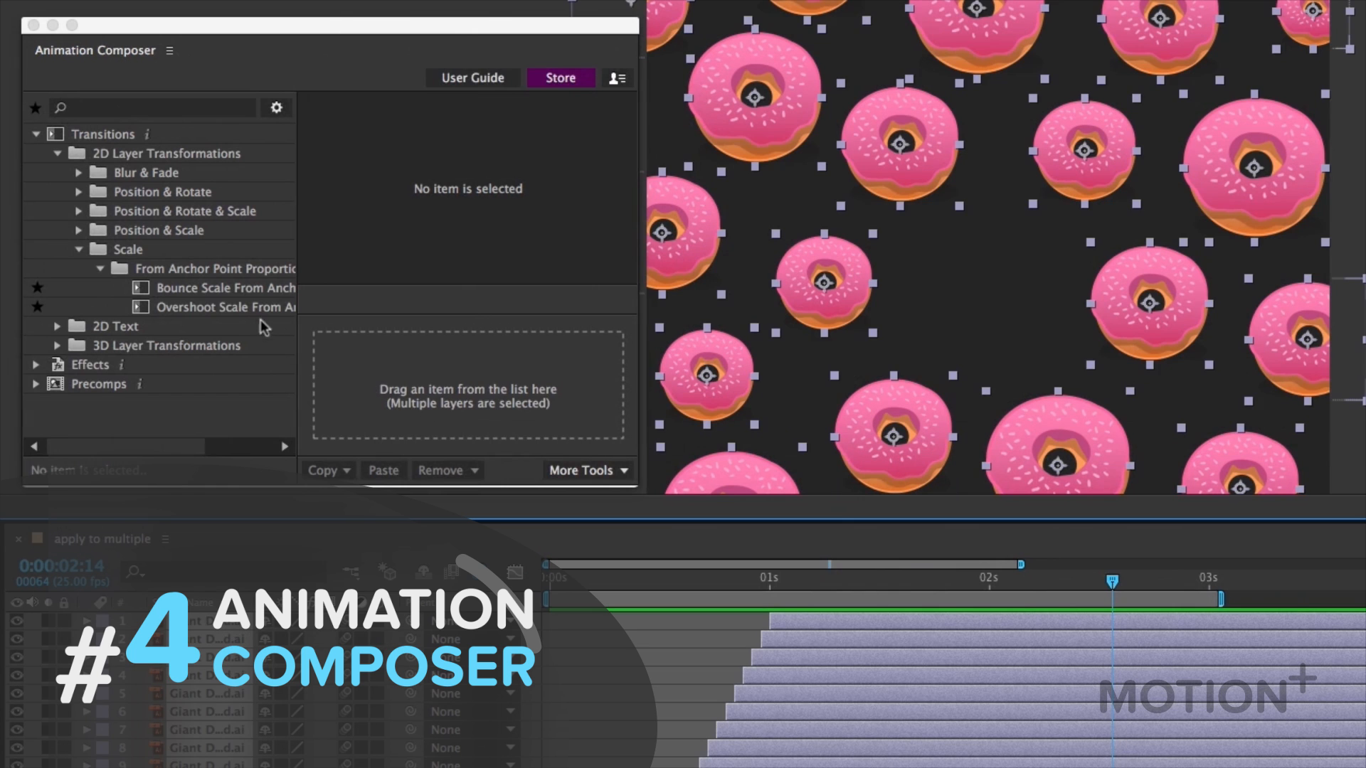
{"action": "left_click", "coordinate": [226, 306]}
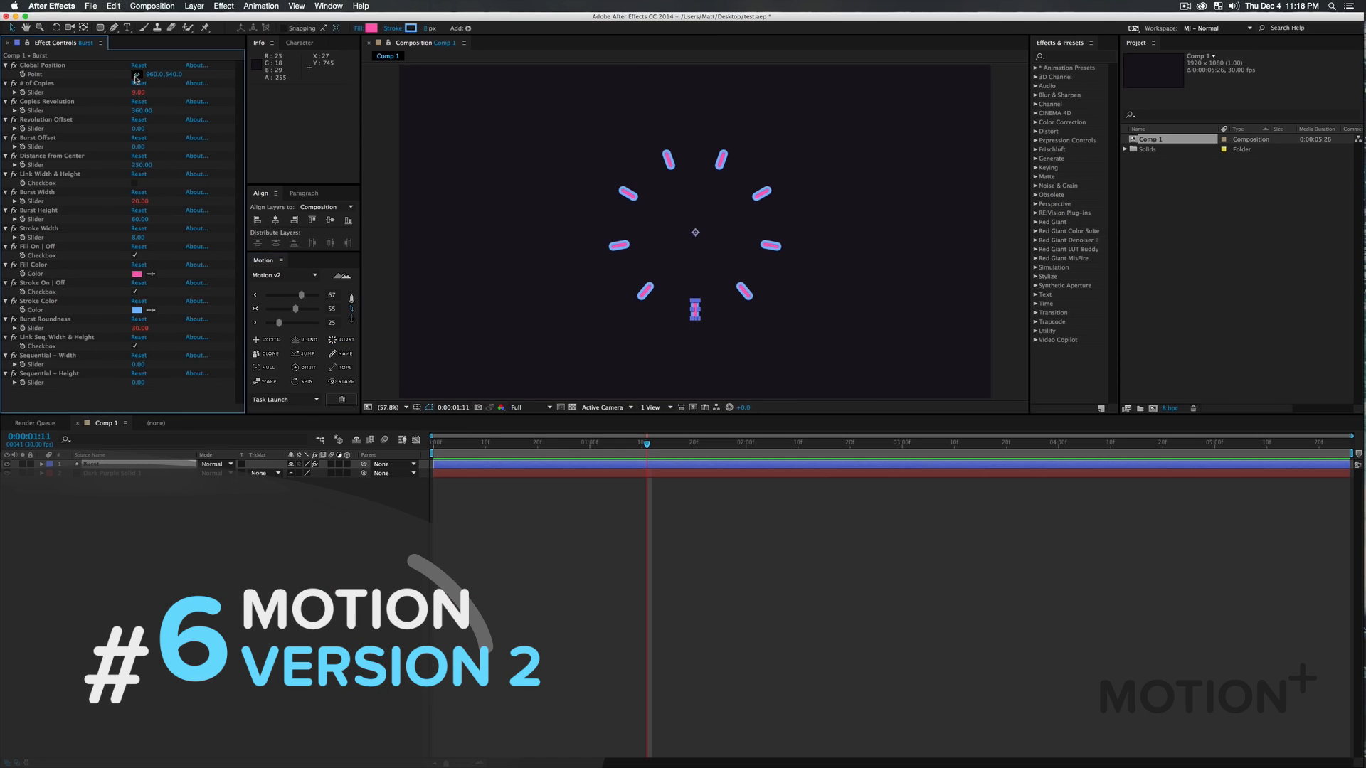
Adjust the Motion v2 burst sliders, such as # of Copies, in Effect Controls.
{"action": "left_click_drag", "start_coordinate": [694, 232], "coordinate": [583, 233]}
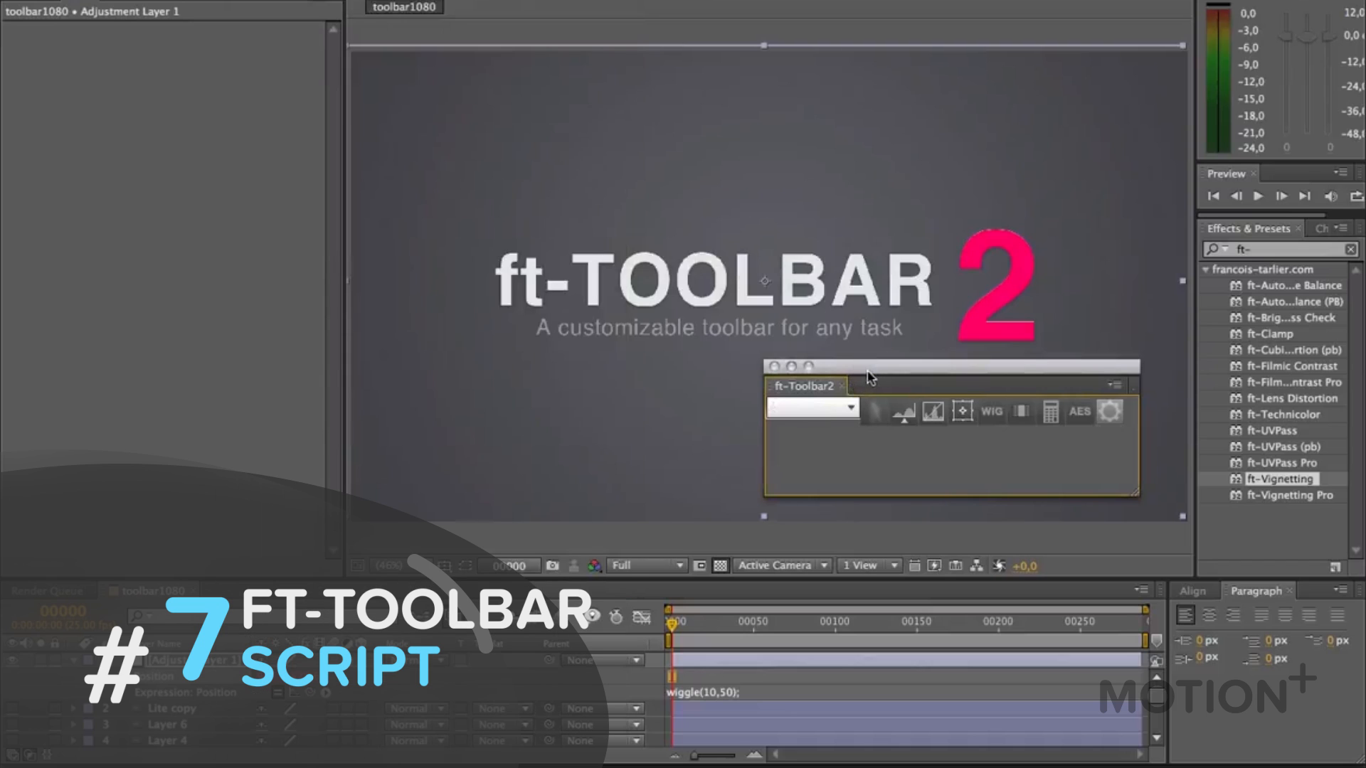
Add a wiggle(10,50) Position expression with ft-Toolbar2's WIG button in toolbar1080.
{"action": "left_click_drag", "start_coordinate": [866, 365], "coordinate": [679, 365]}
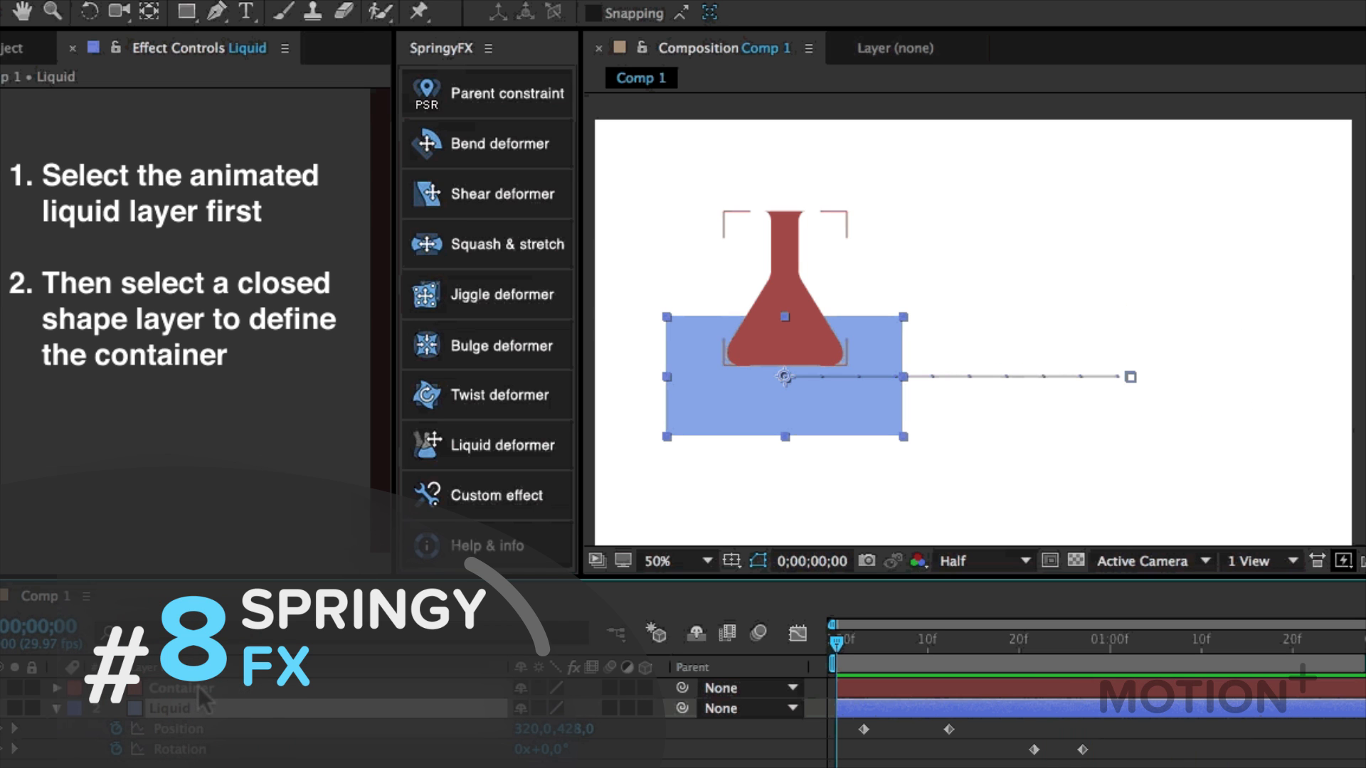
Apply SpringyFX's Liquid deformer with the Liquid layer and Container flask shape selected.
{"action": "left_click", "coordinate": [486, 444]}
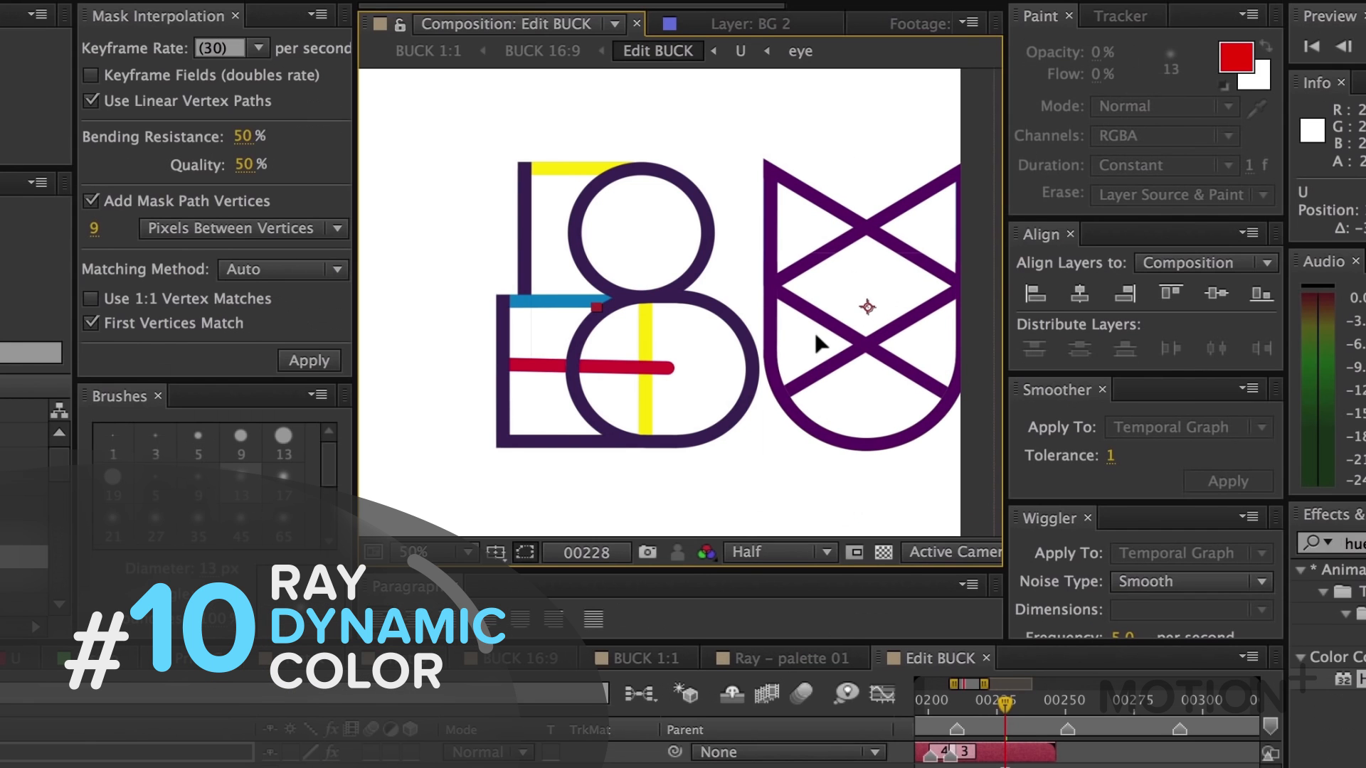
{"action": "mouse_move", "coordinate": [788, 411]}
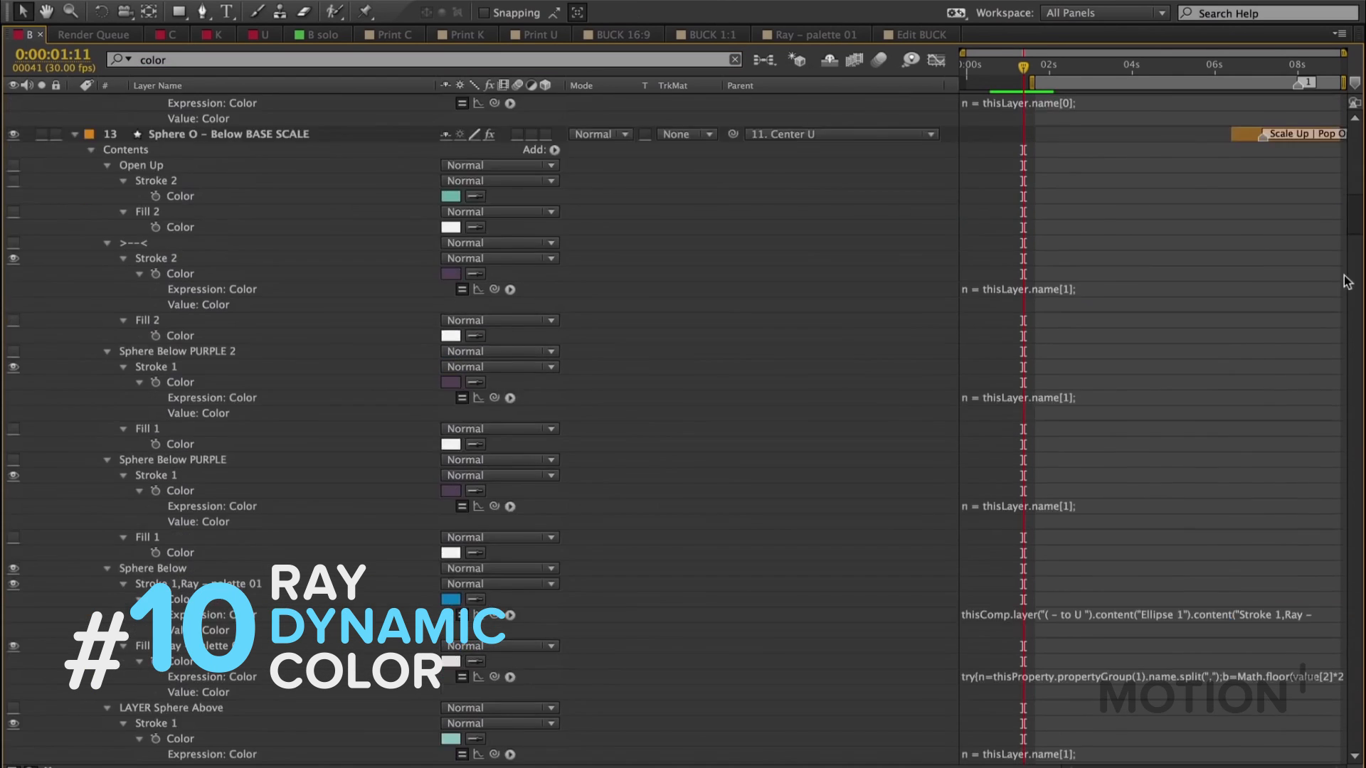
Review the Ray - palette 01 colour expressions on the BUCK shape layers in the timeline.
{"action": "scroll", "scroll_direction": "down", "scroll_amount": 3}
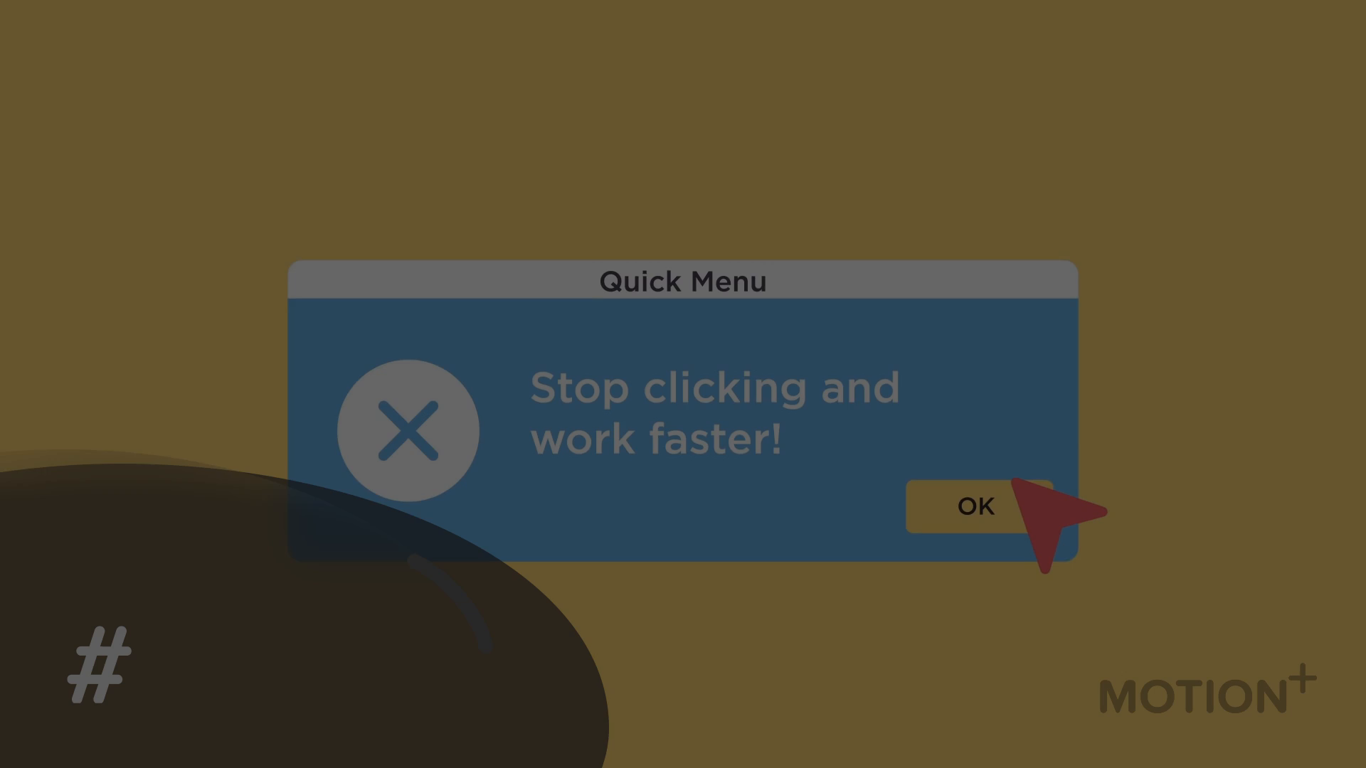
{"action": "left_click", "coordinate": [976, 507]}
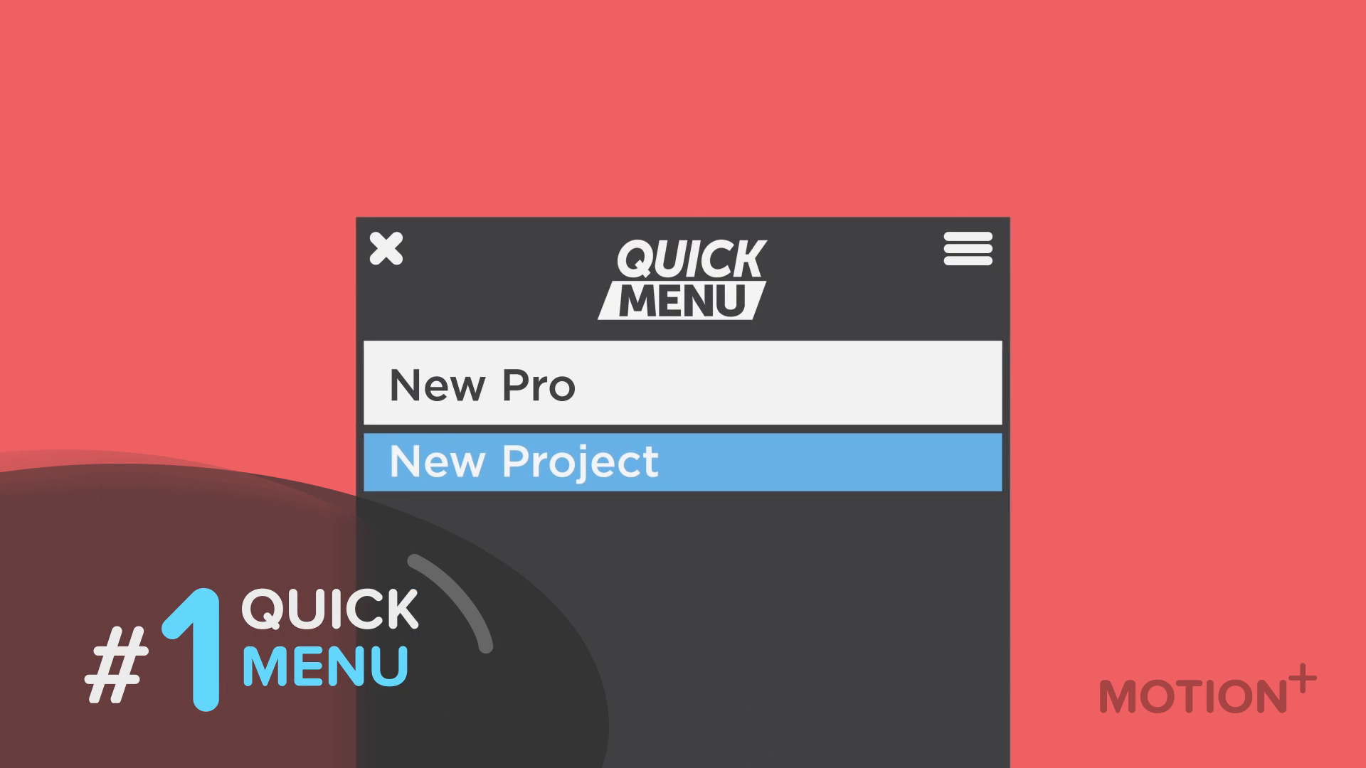